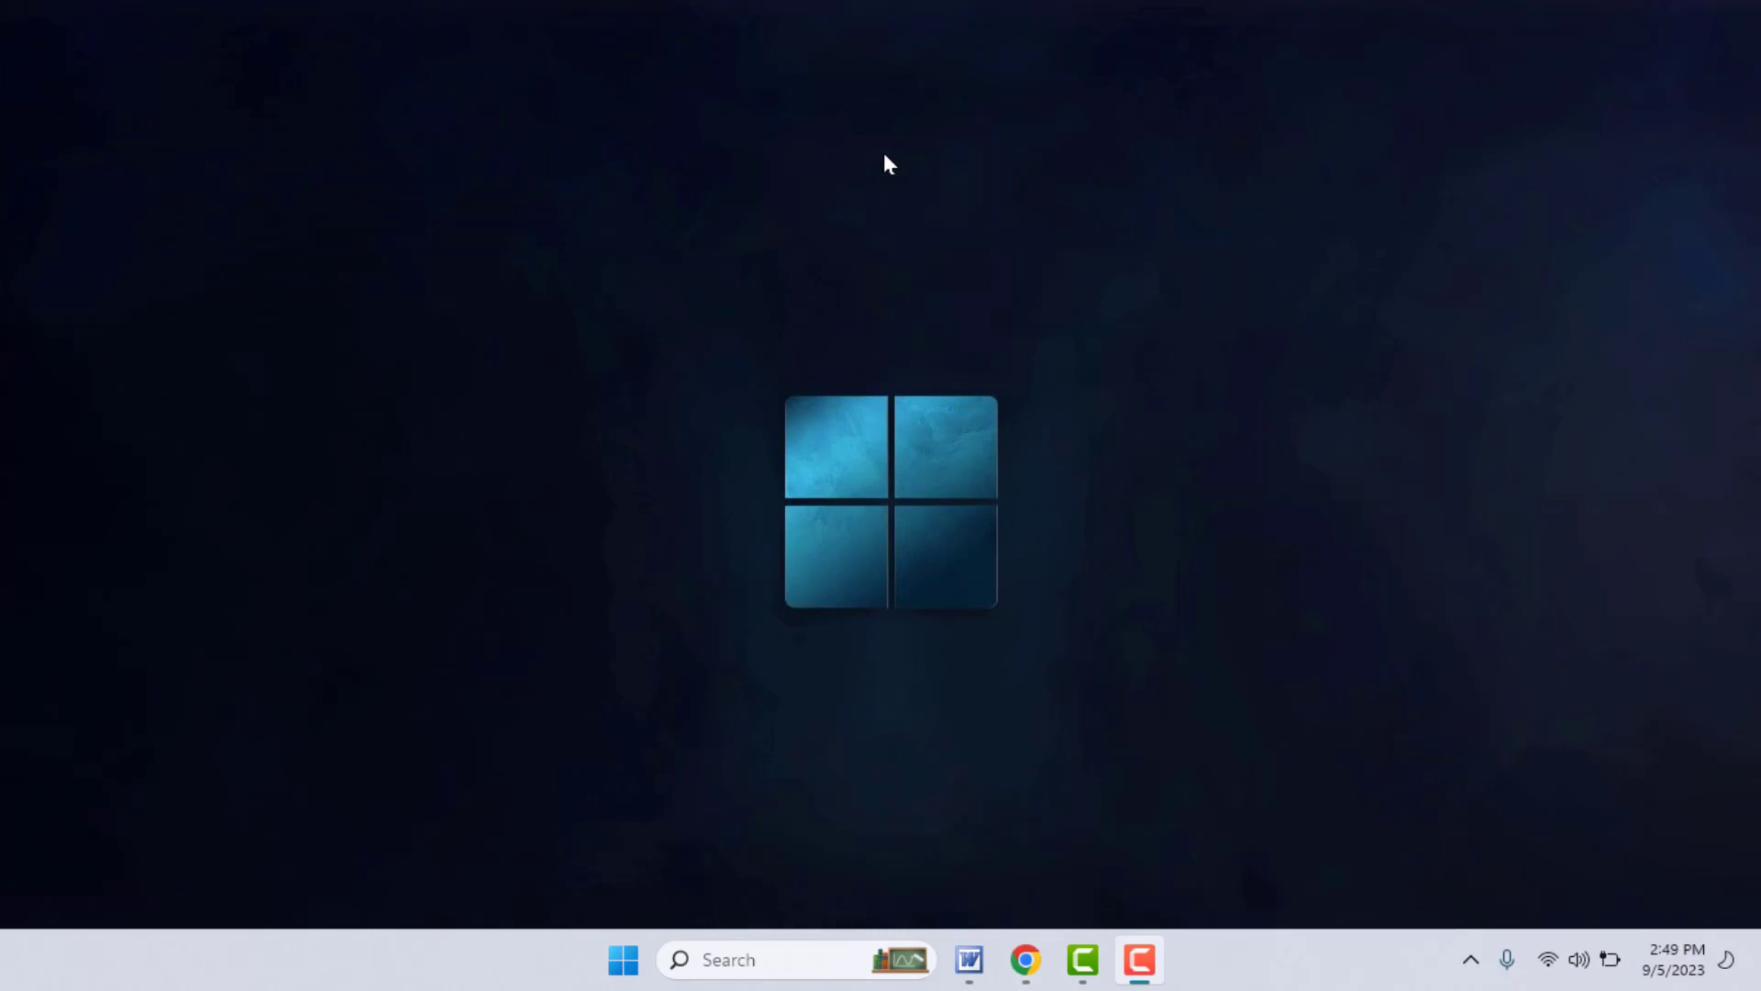
mouse_move(427, 125)
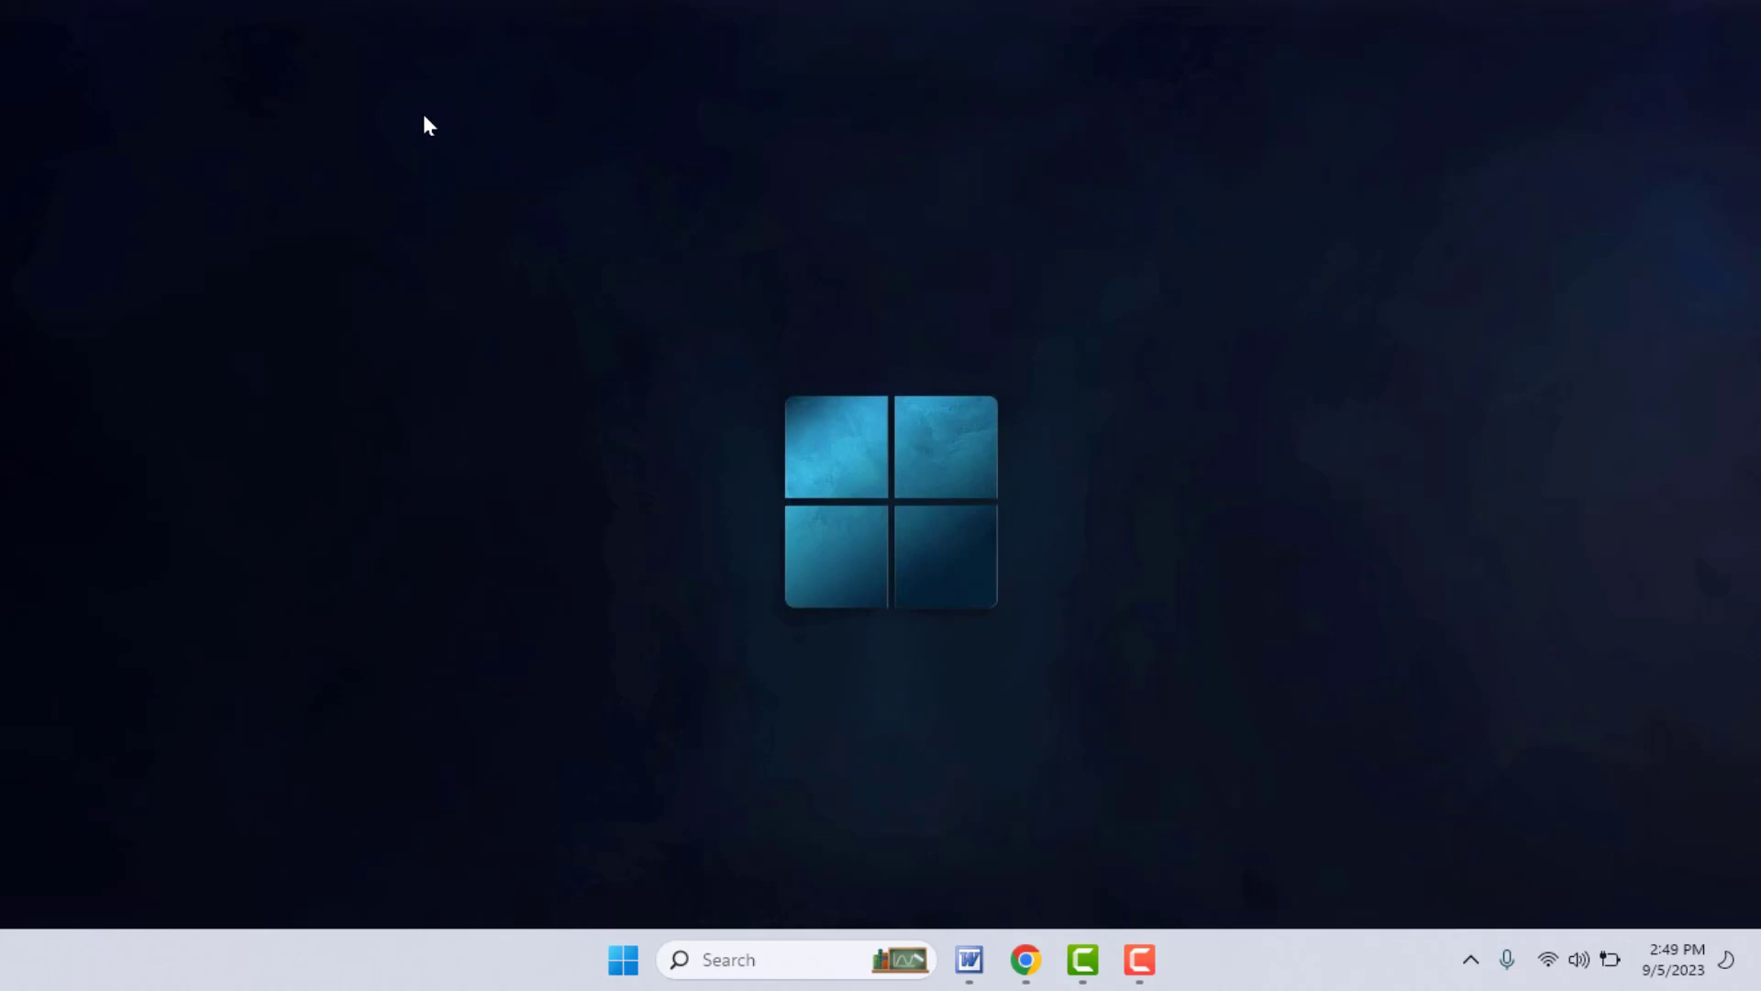
Search 'snip' from the Start menu and launch Snipping Tool.
left_click(622, 960)
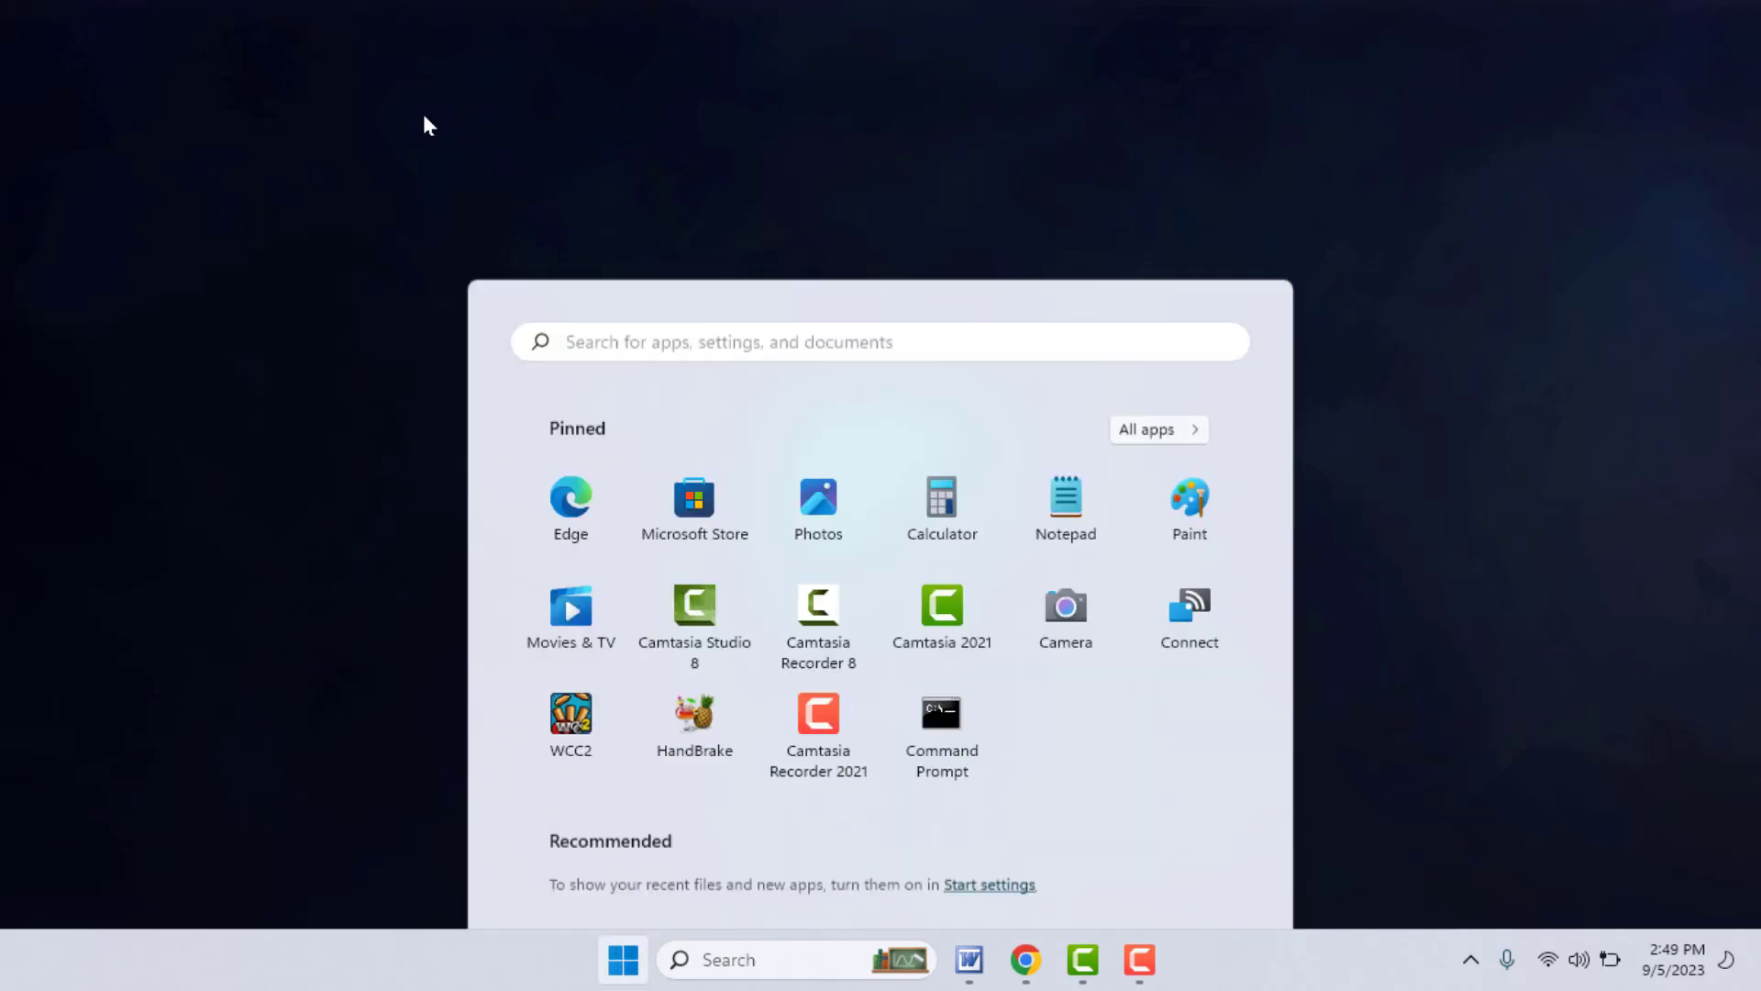
type("sni")
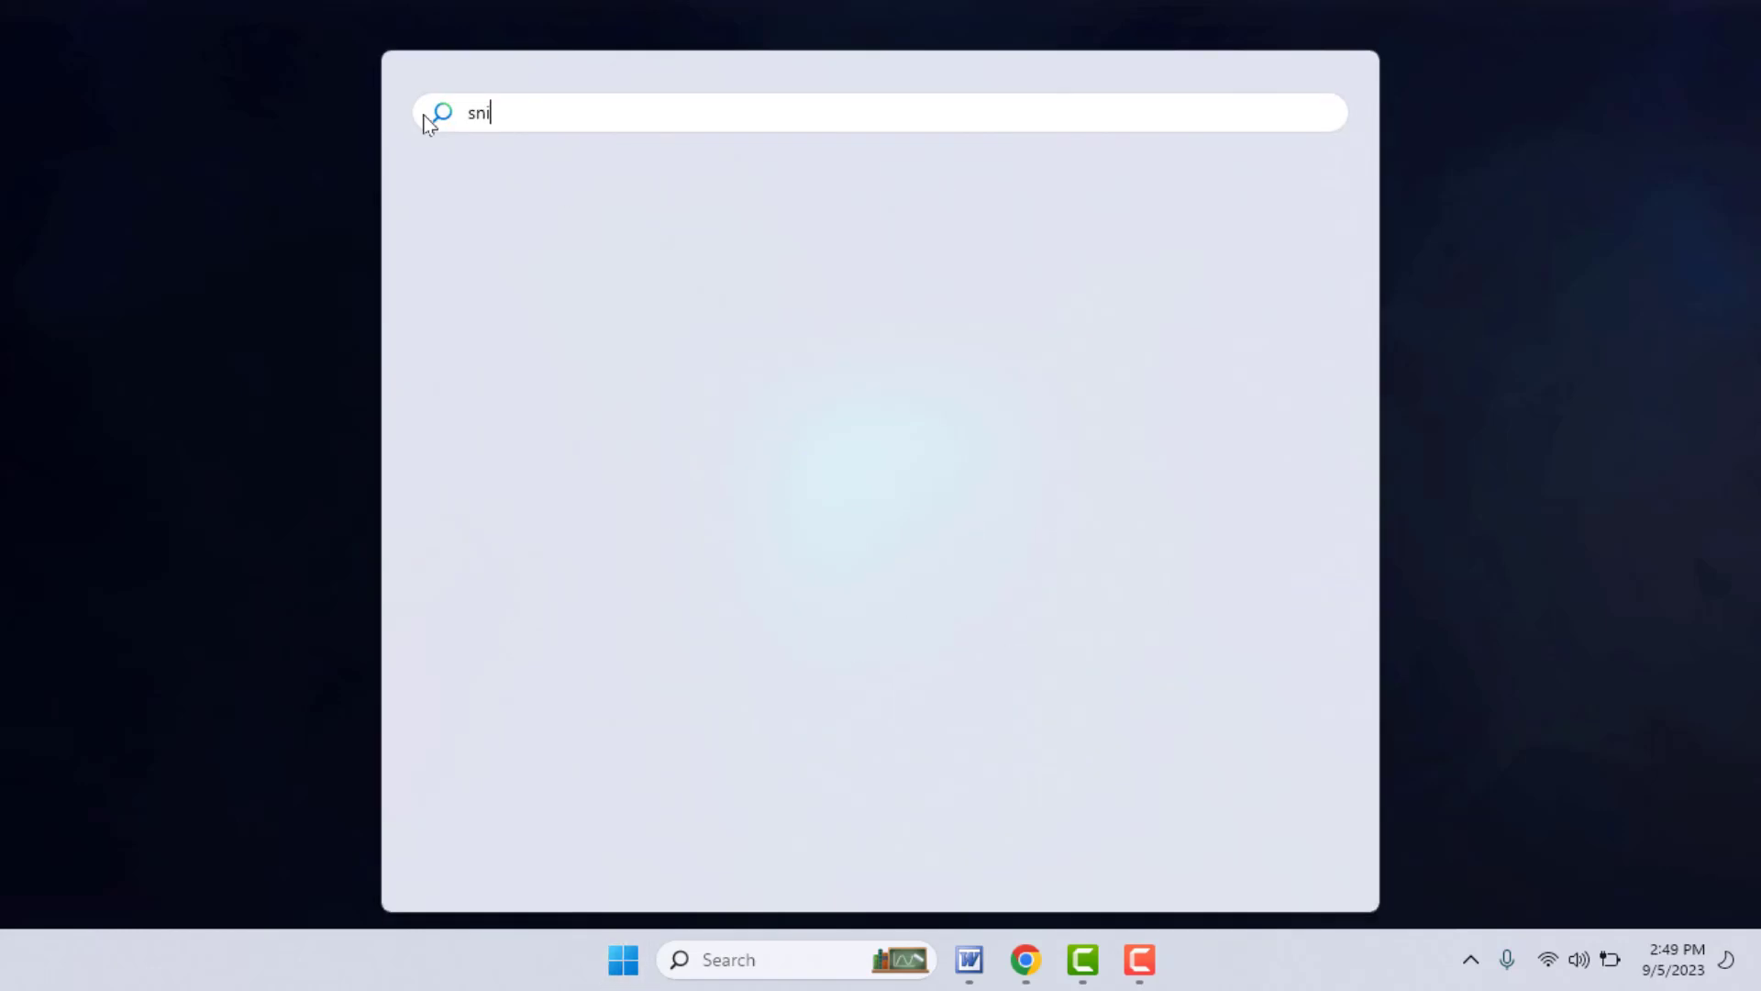
type("p")
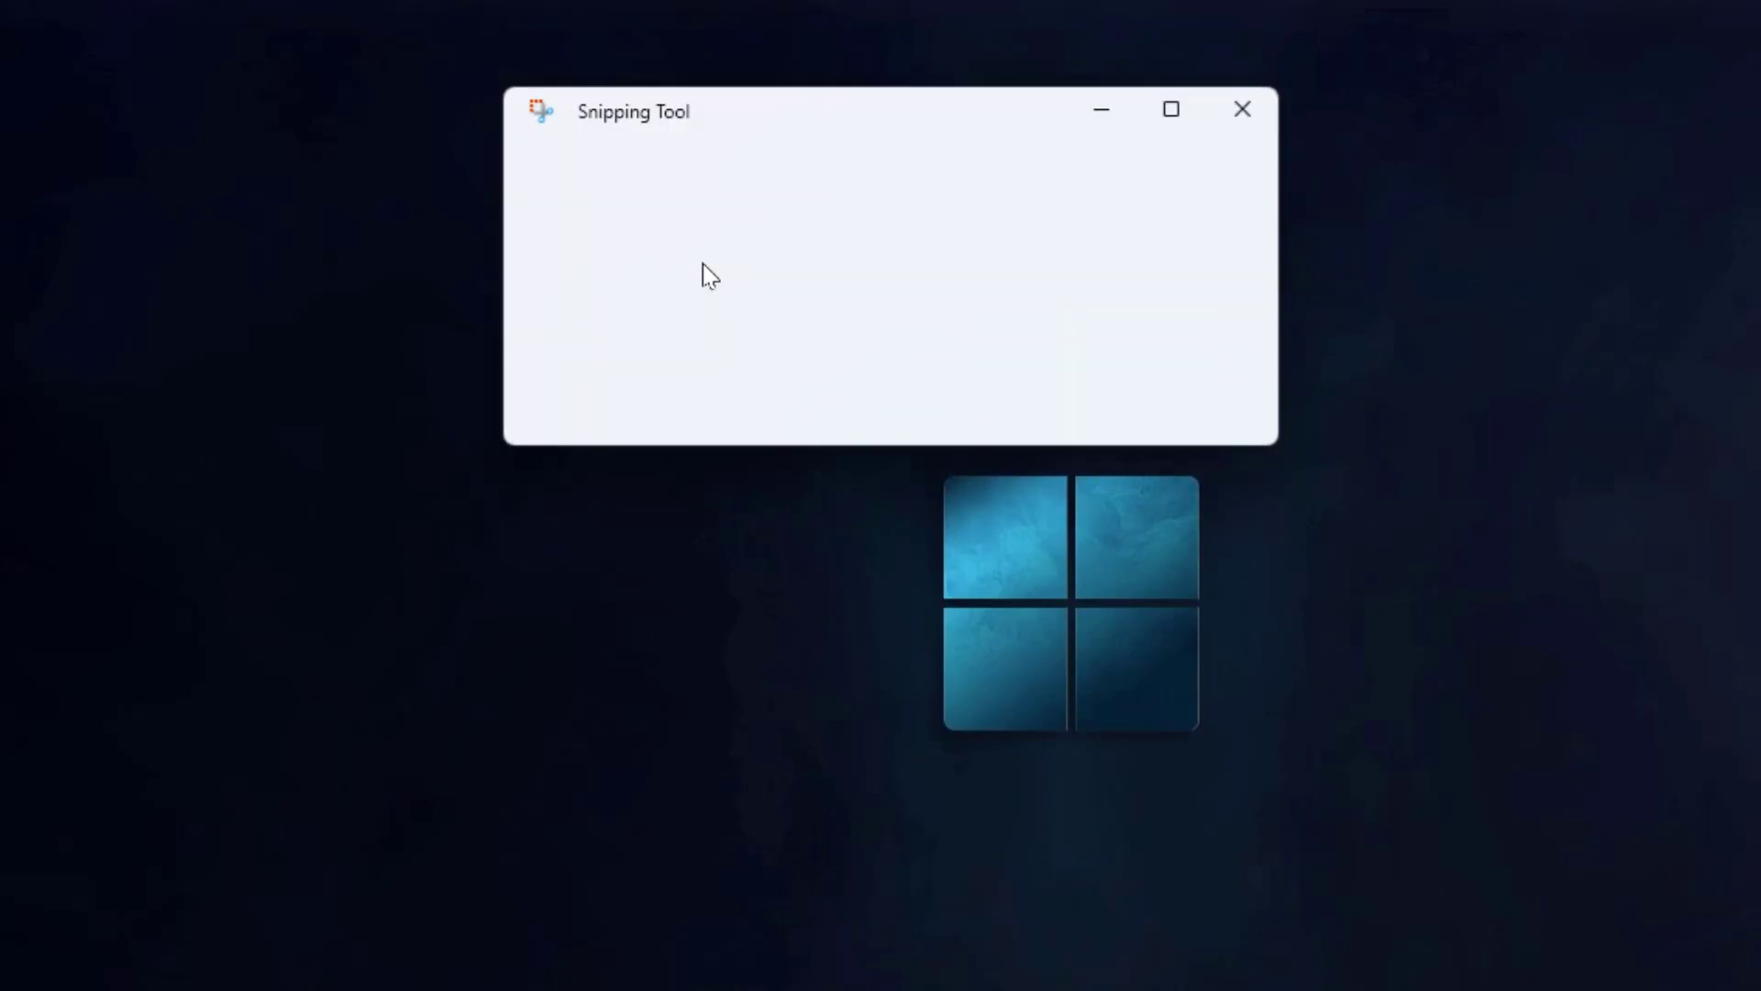
Switch to Record mode and start a new screen recording of the selected area.
left_click(783, 170)
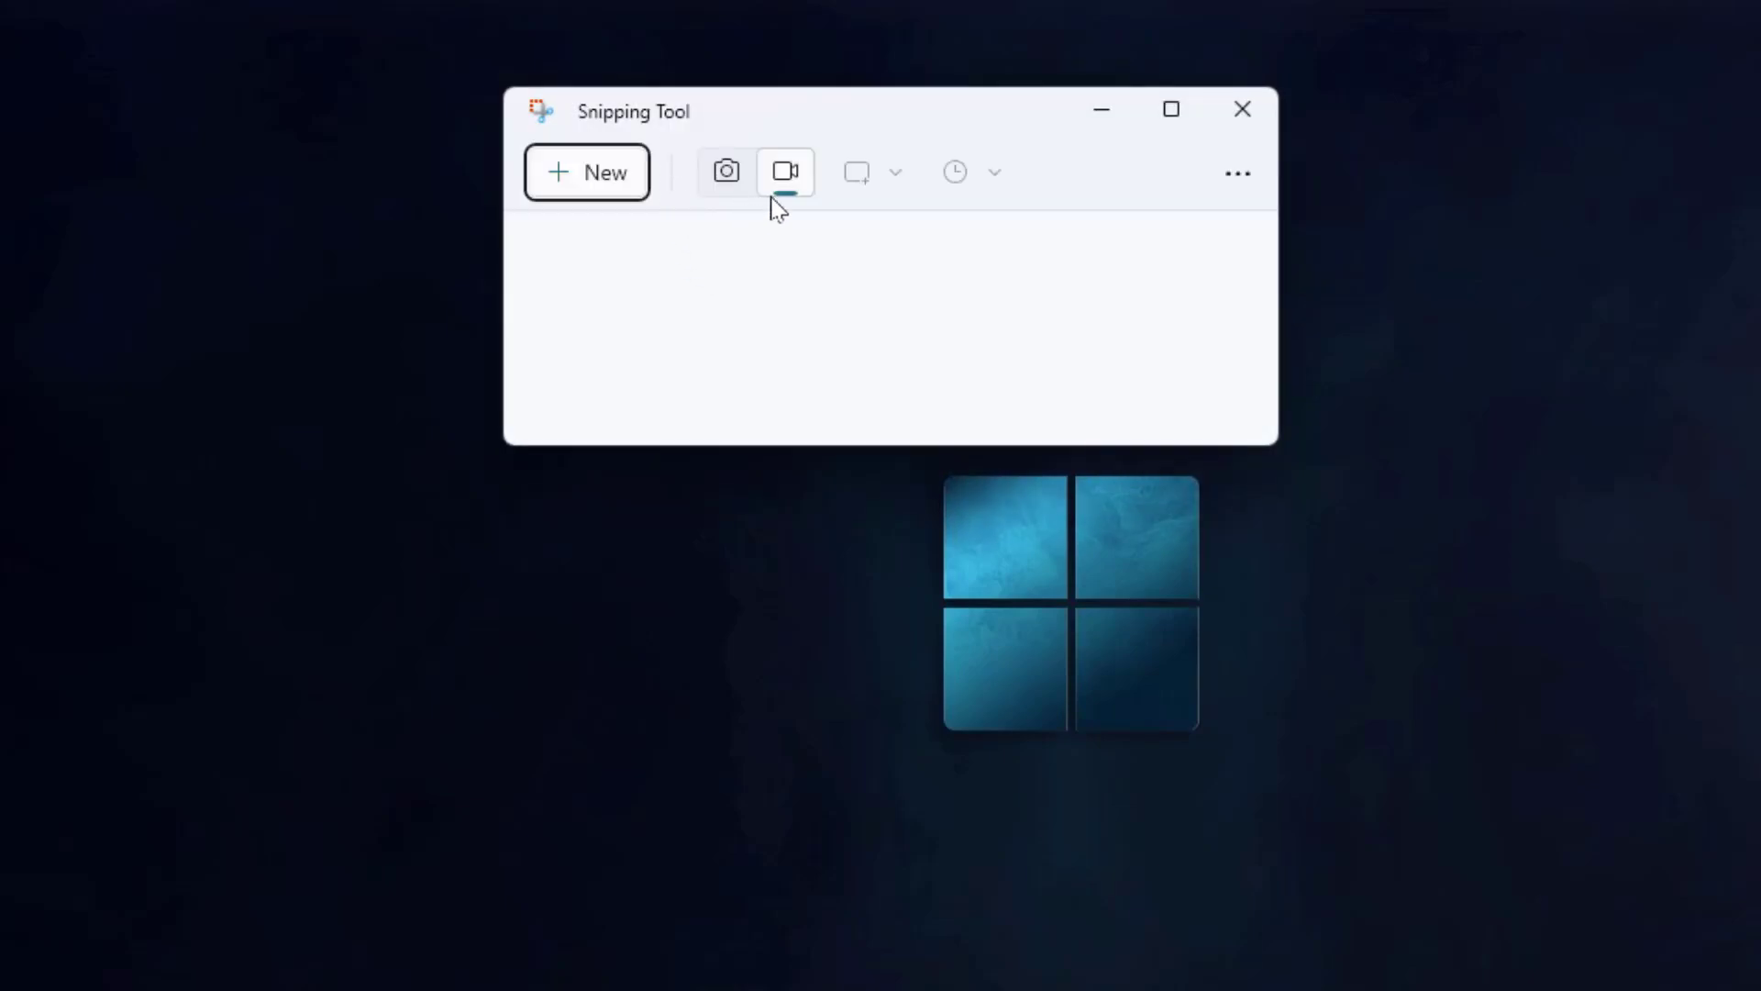
mouse_move(785, 172)
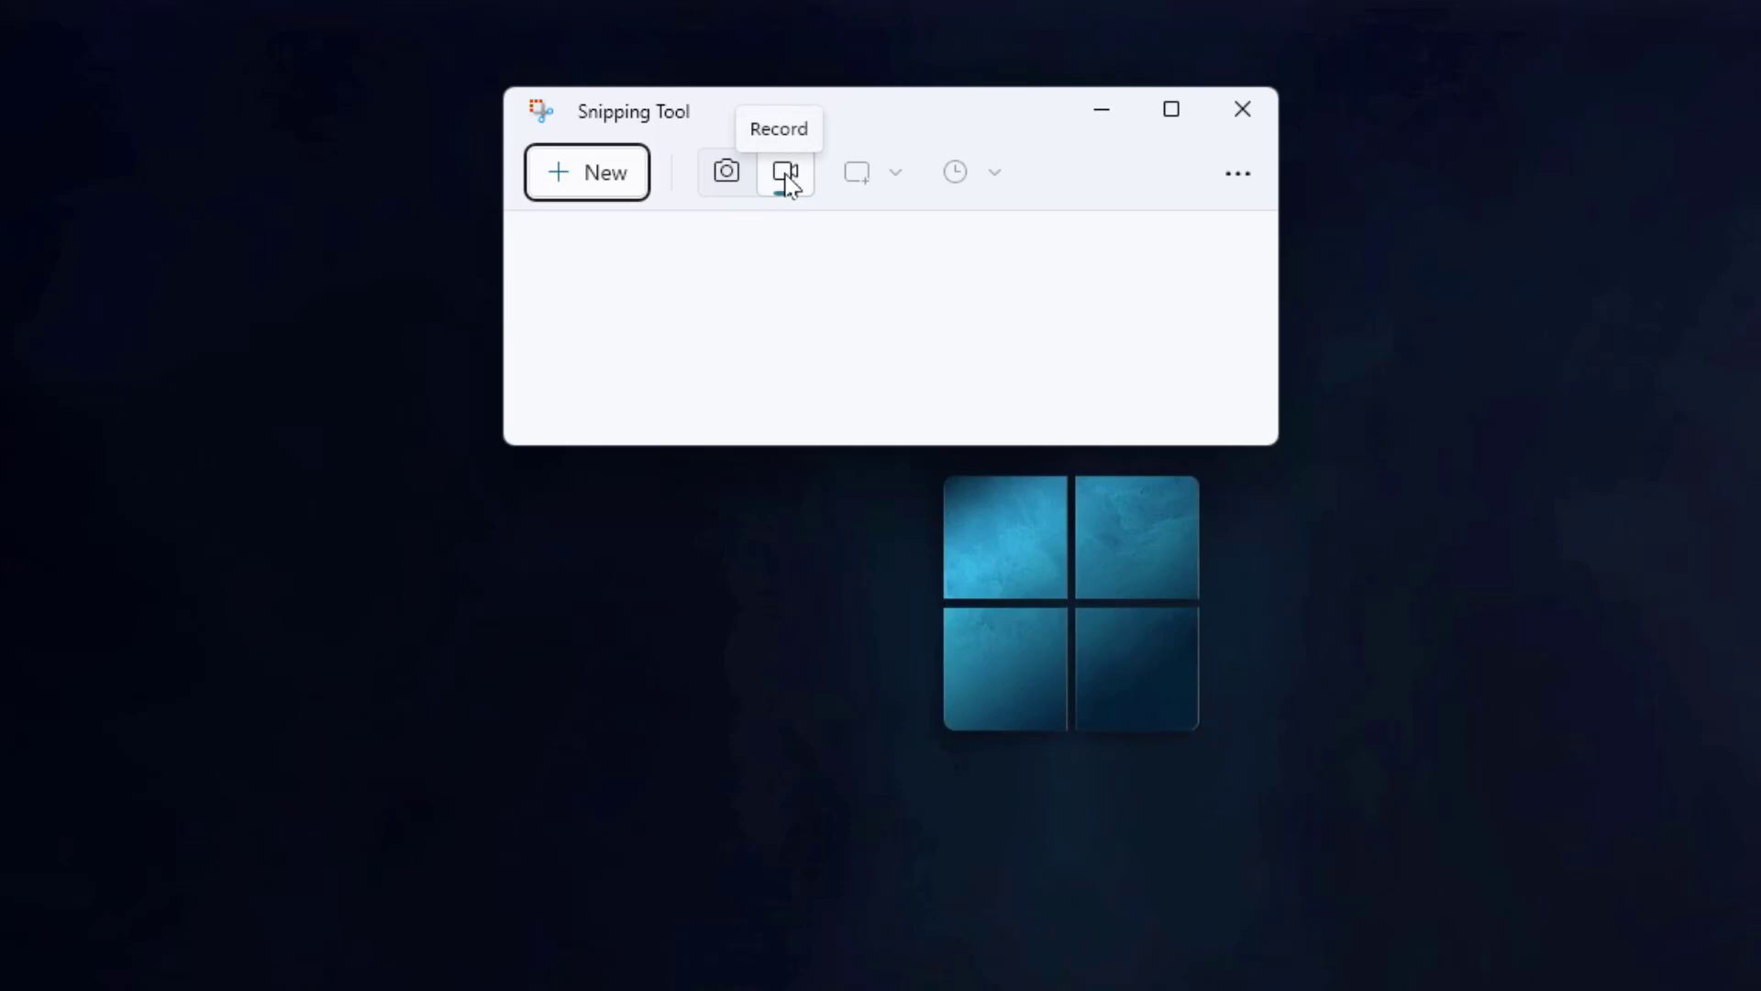
left_click(726, 172)
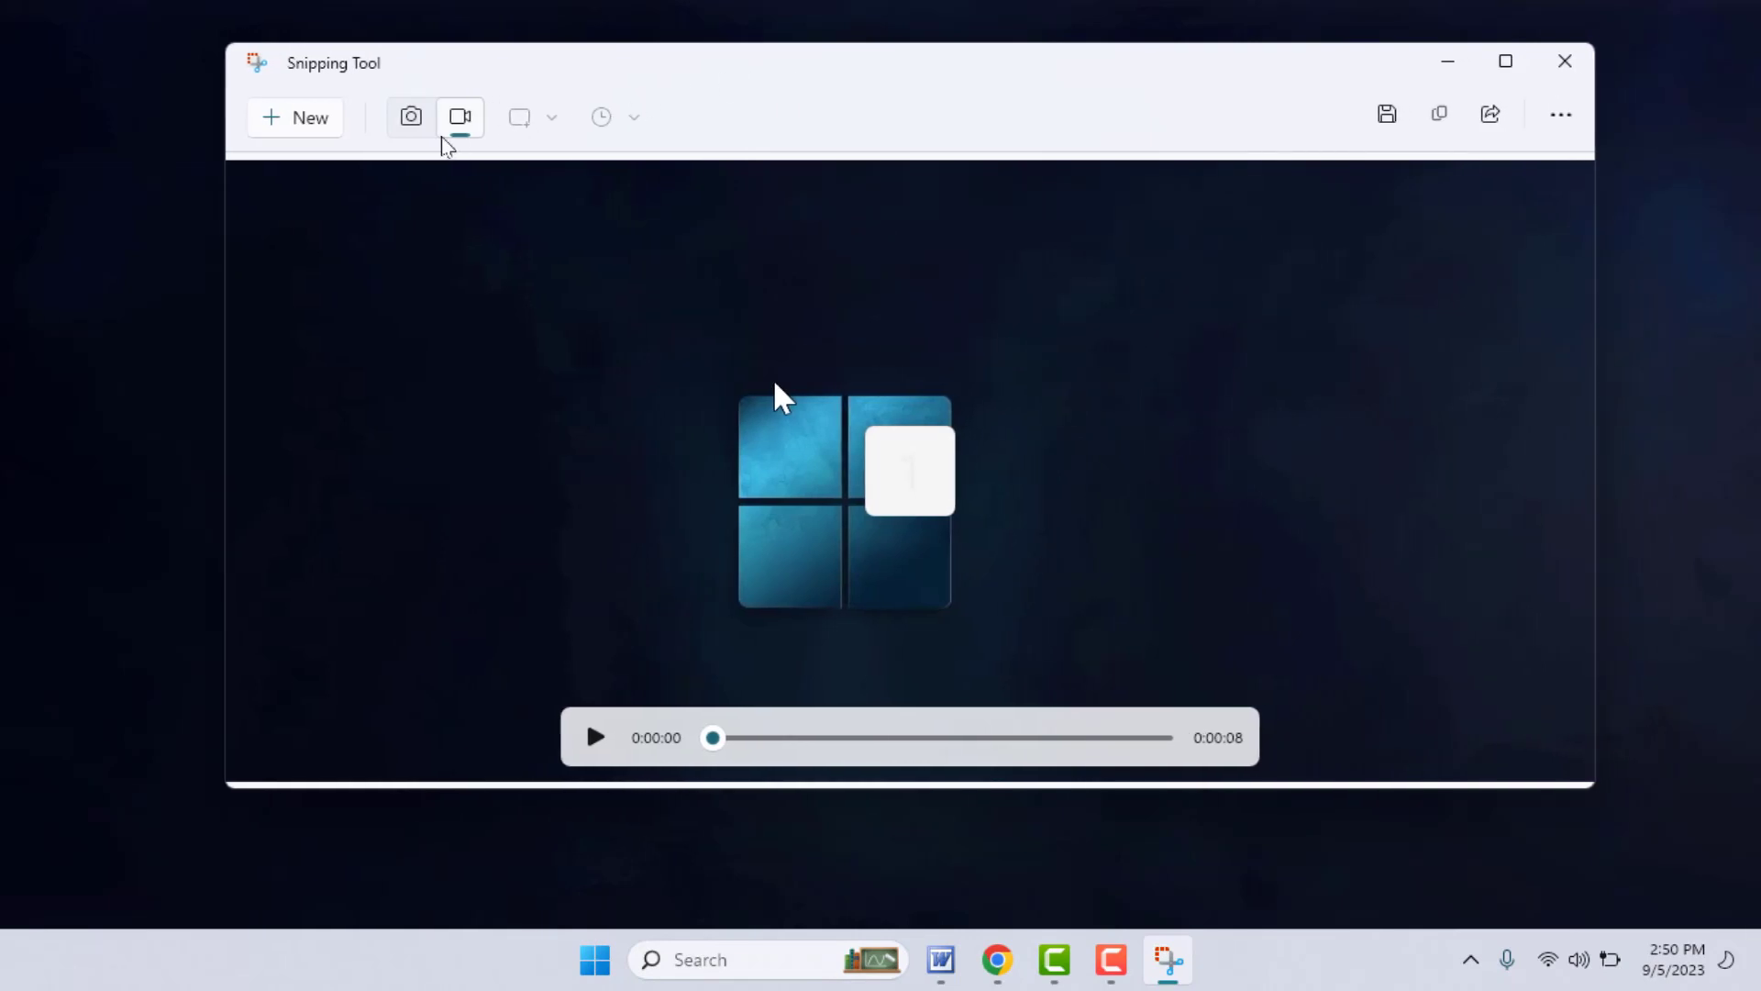
mouse_move(726, 69)
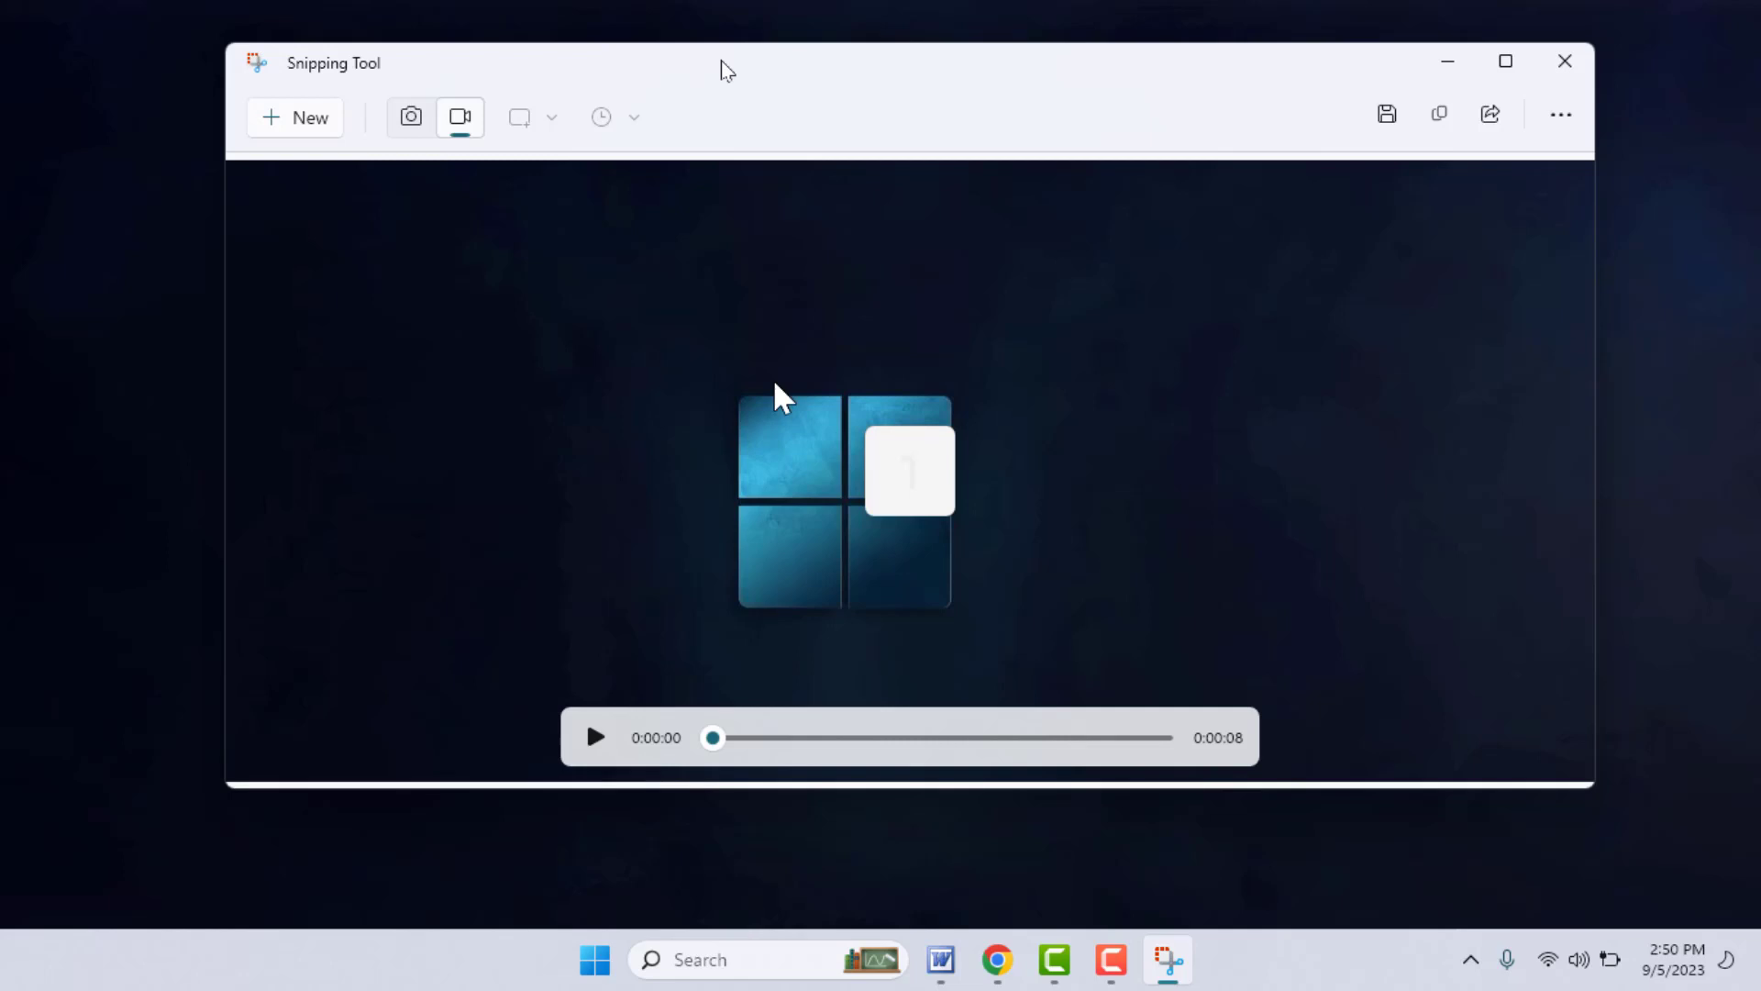
Save the 8-second recording as an MP4 file to the Desktop.
left_click(1387, 113)
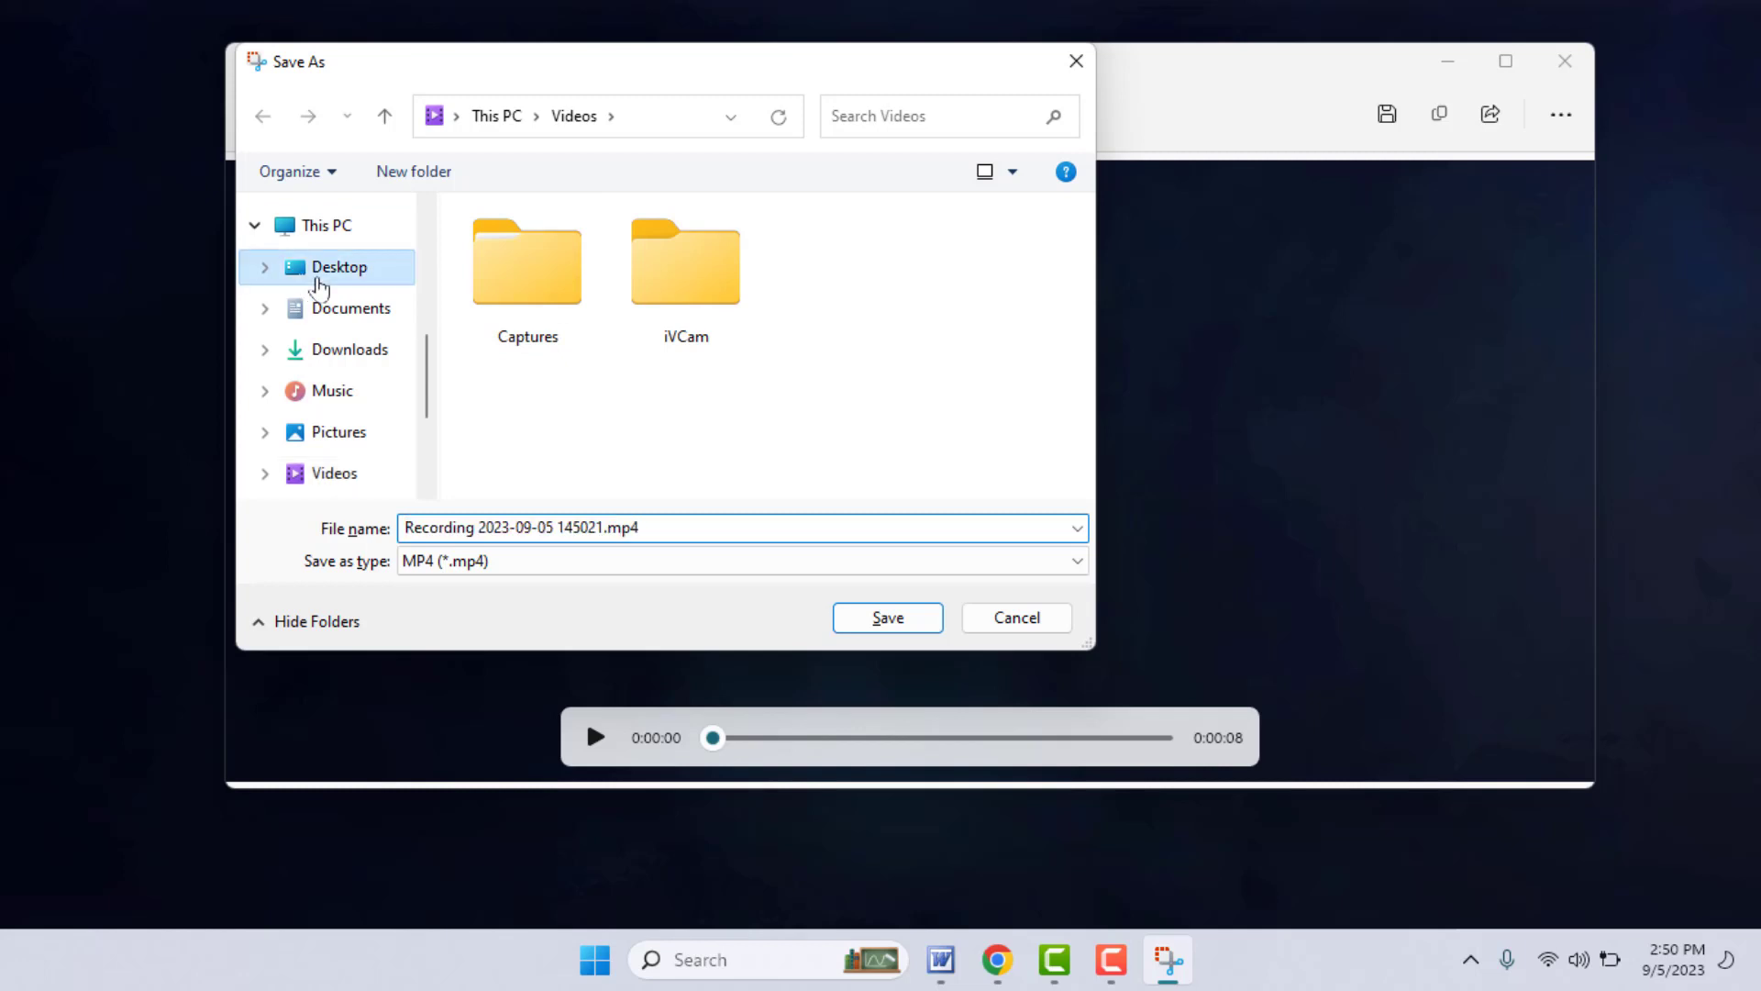
left_click(339, 266)
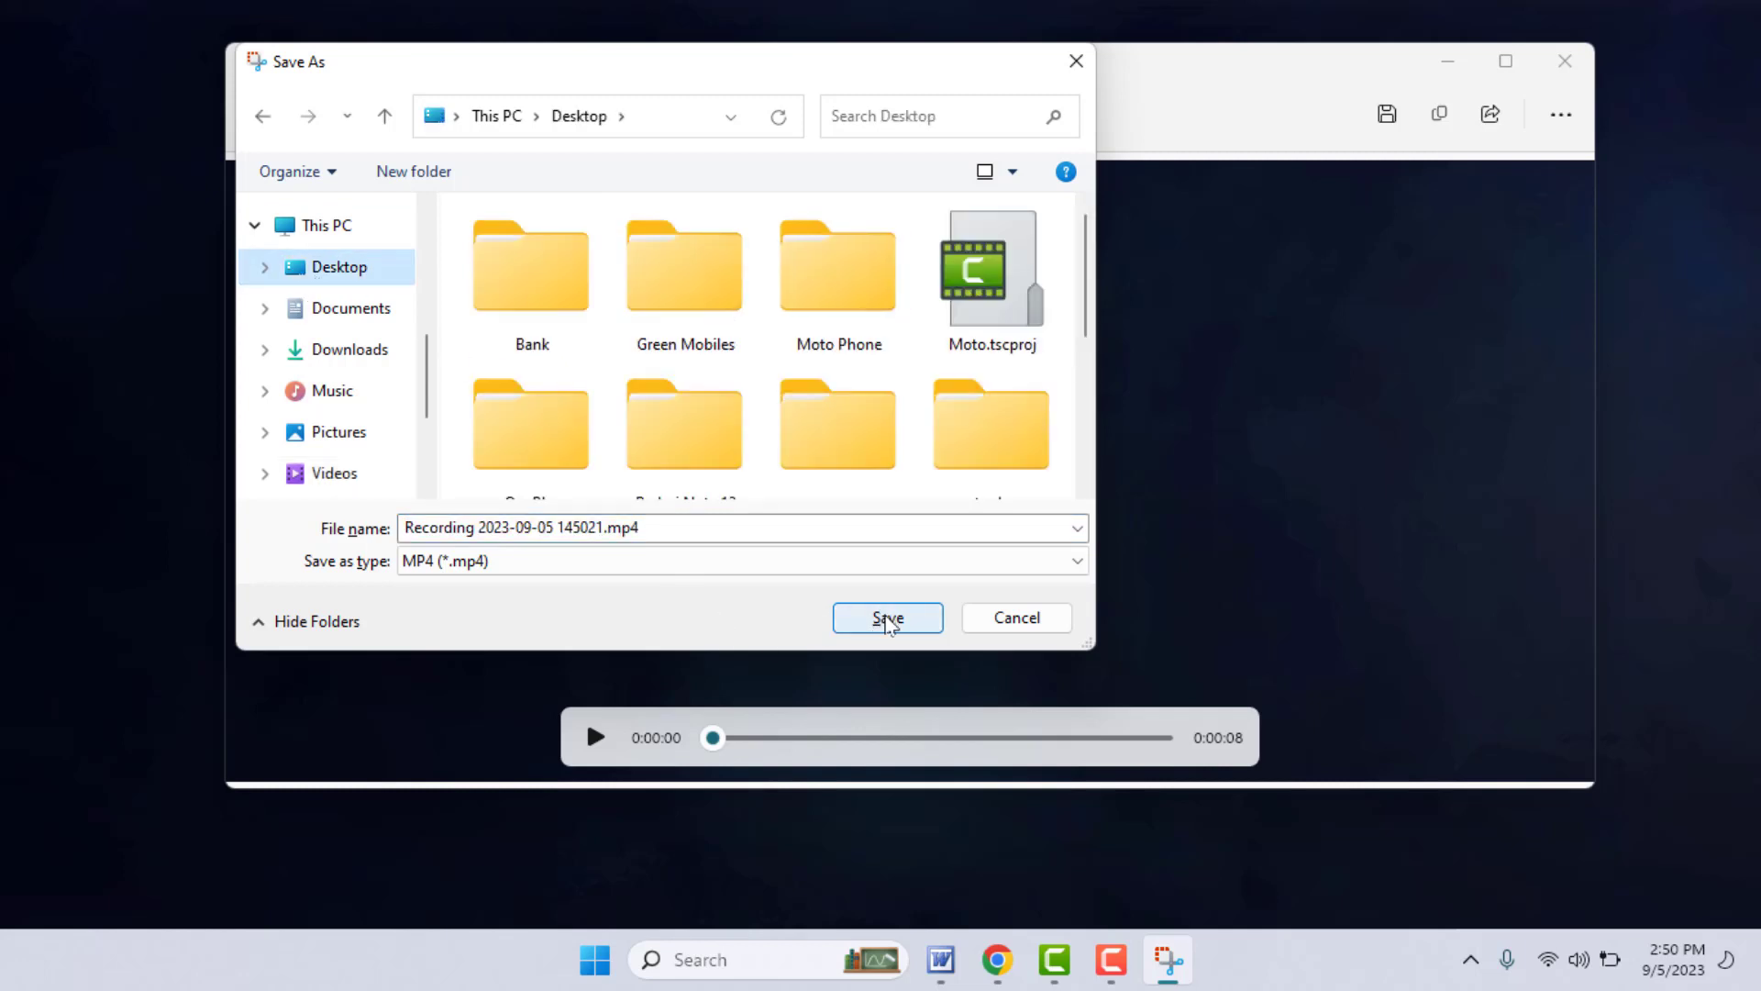
left_click(886, 618)
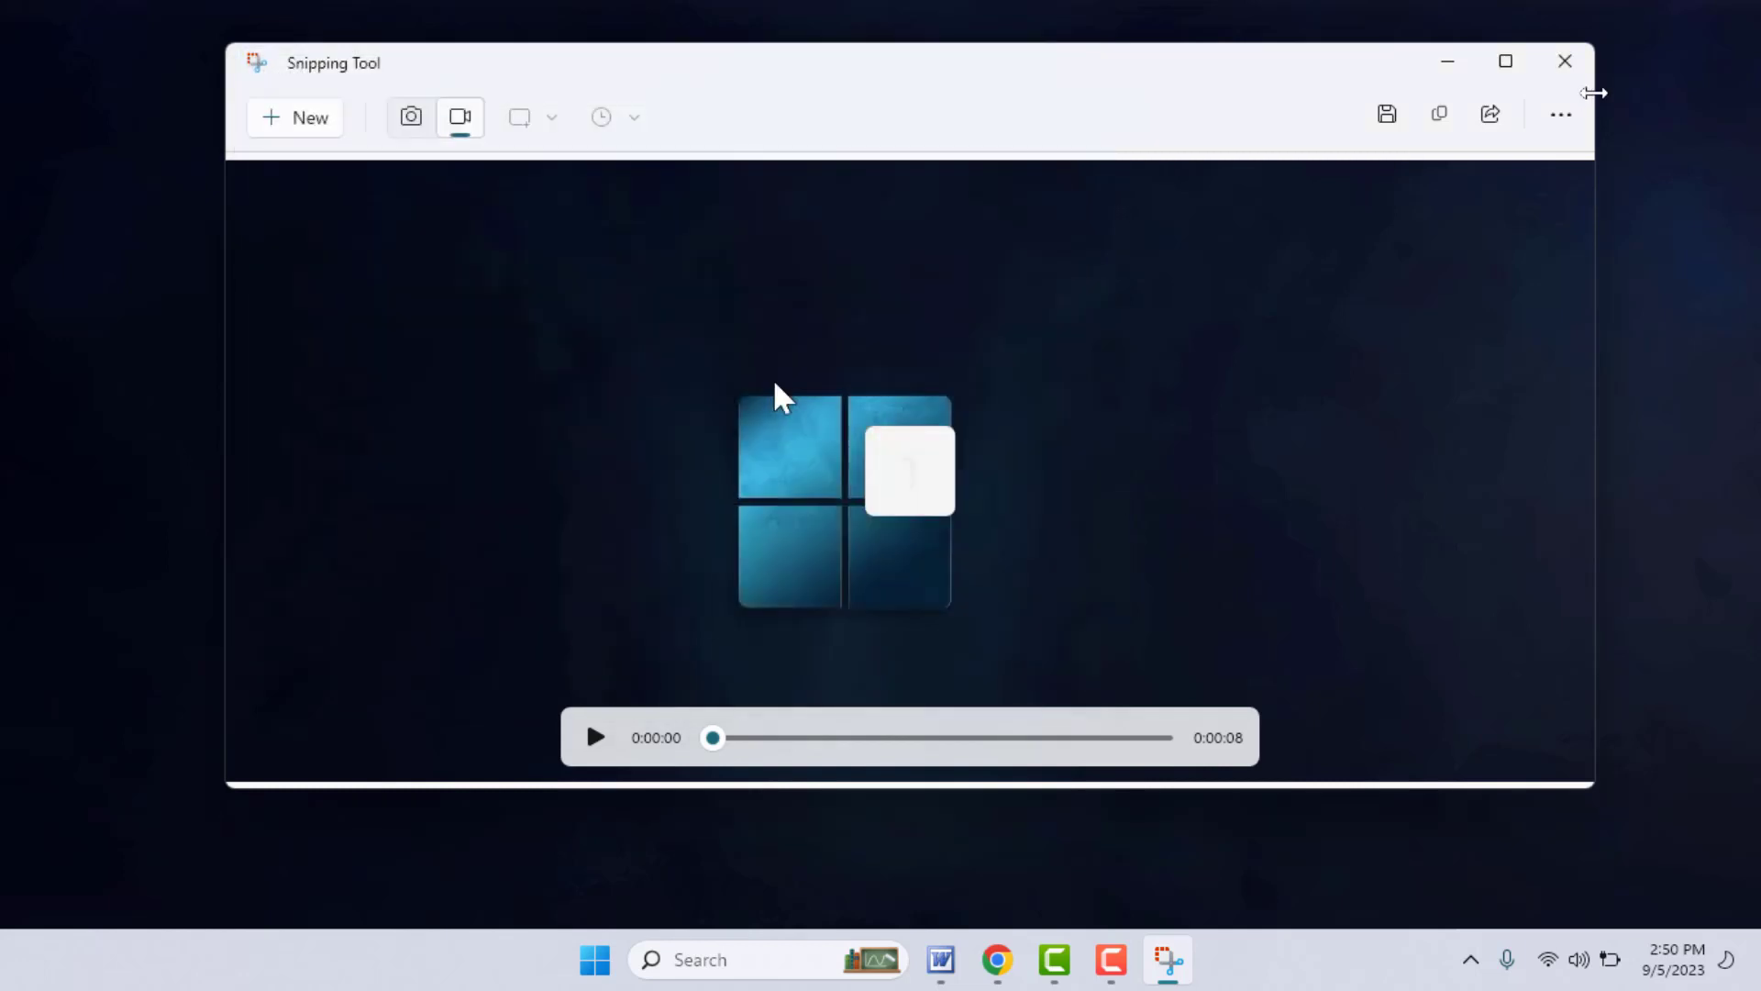
mouse_move(1565, 61)
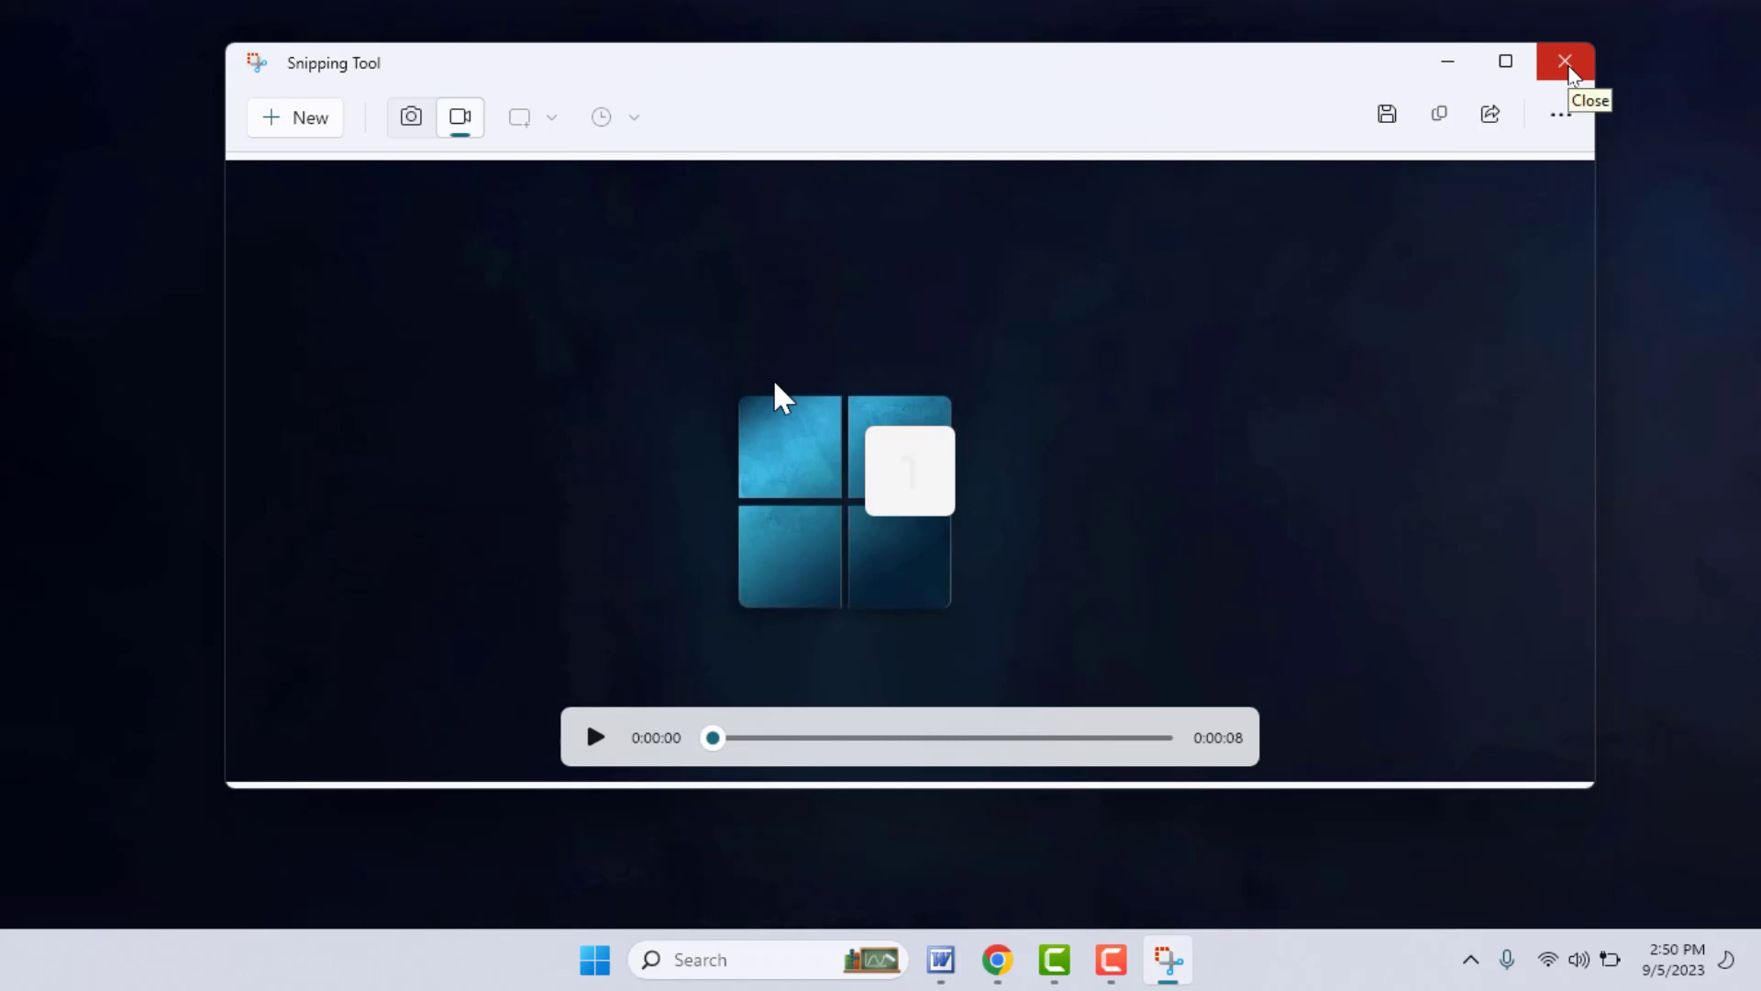
mouse_move(1564, 62)
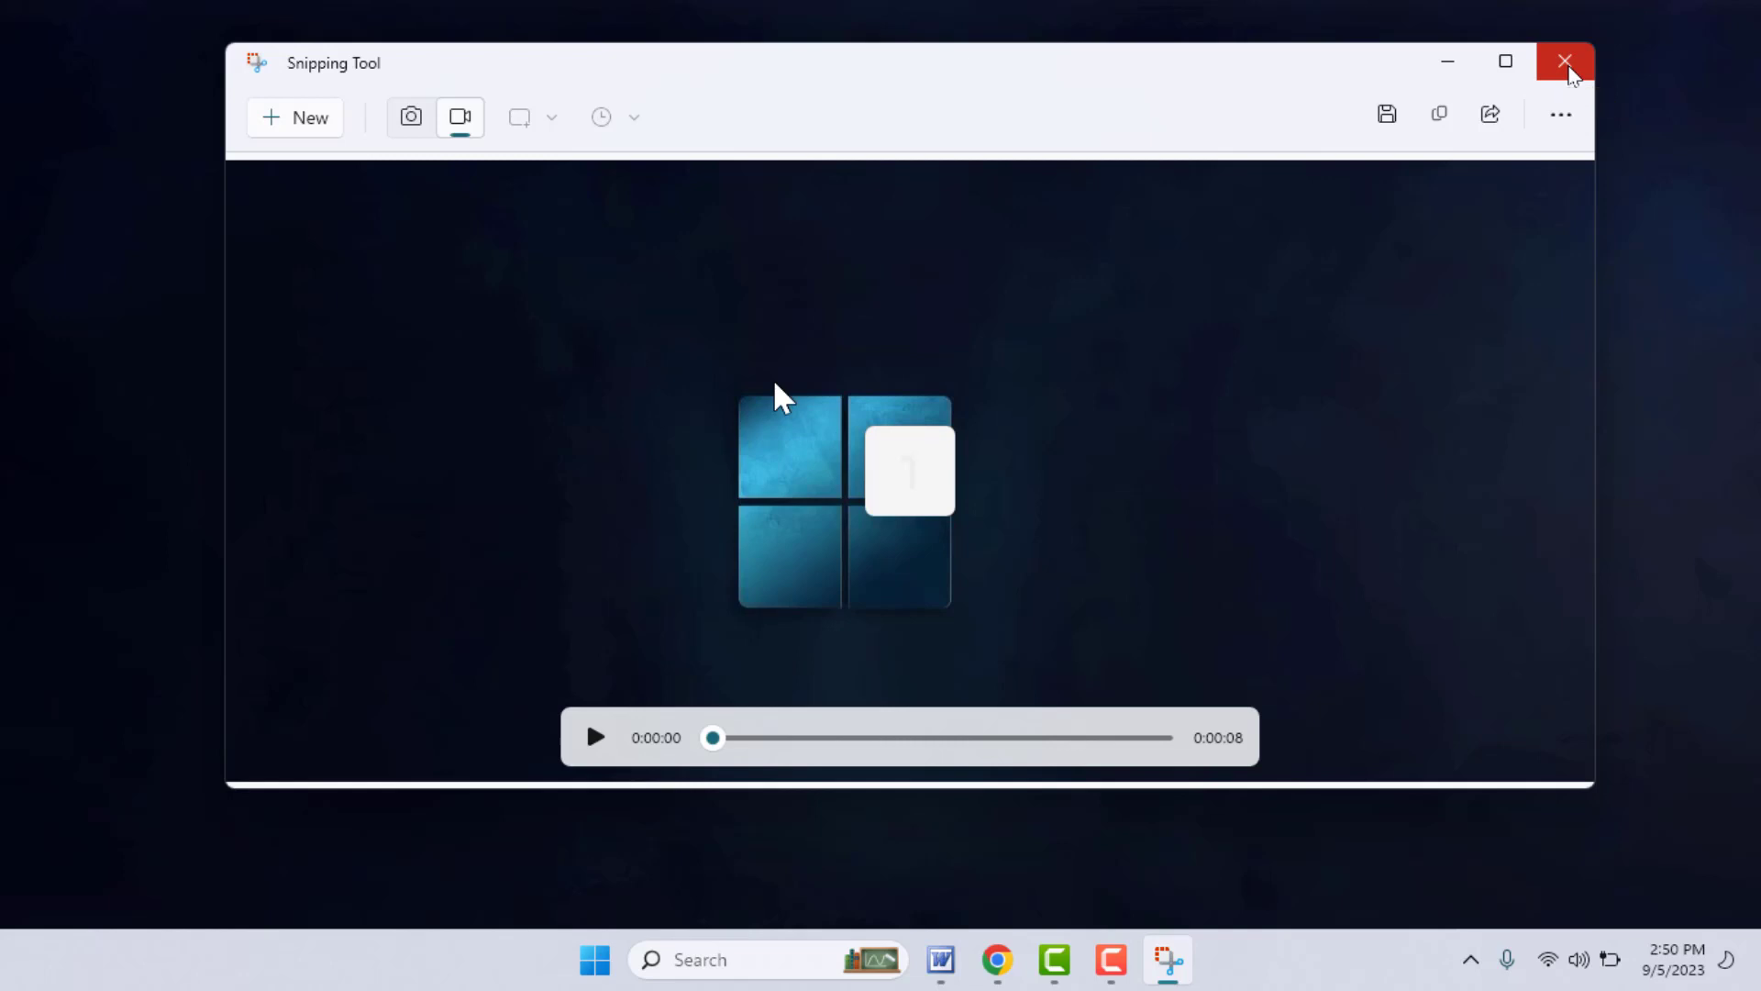
Close the Snipping Tool window.
left_click(1563, 63)
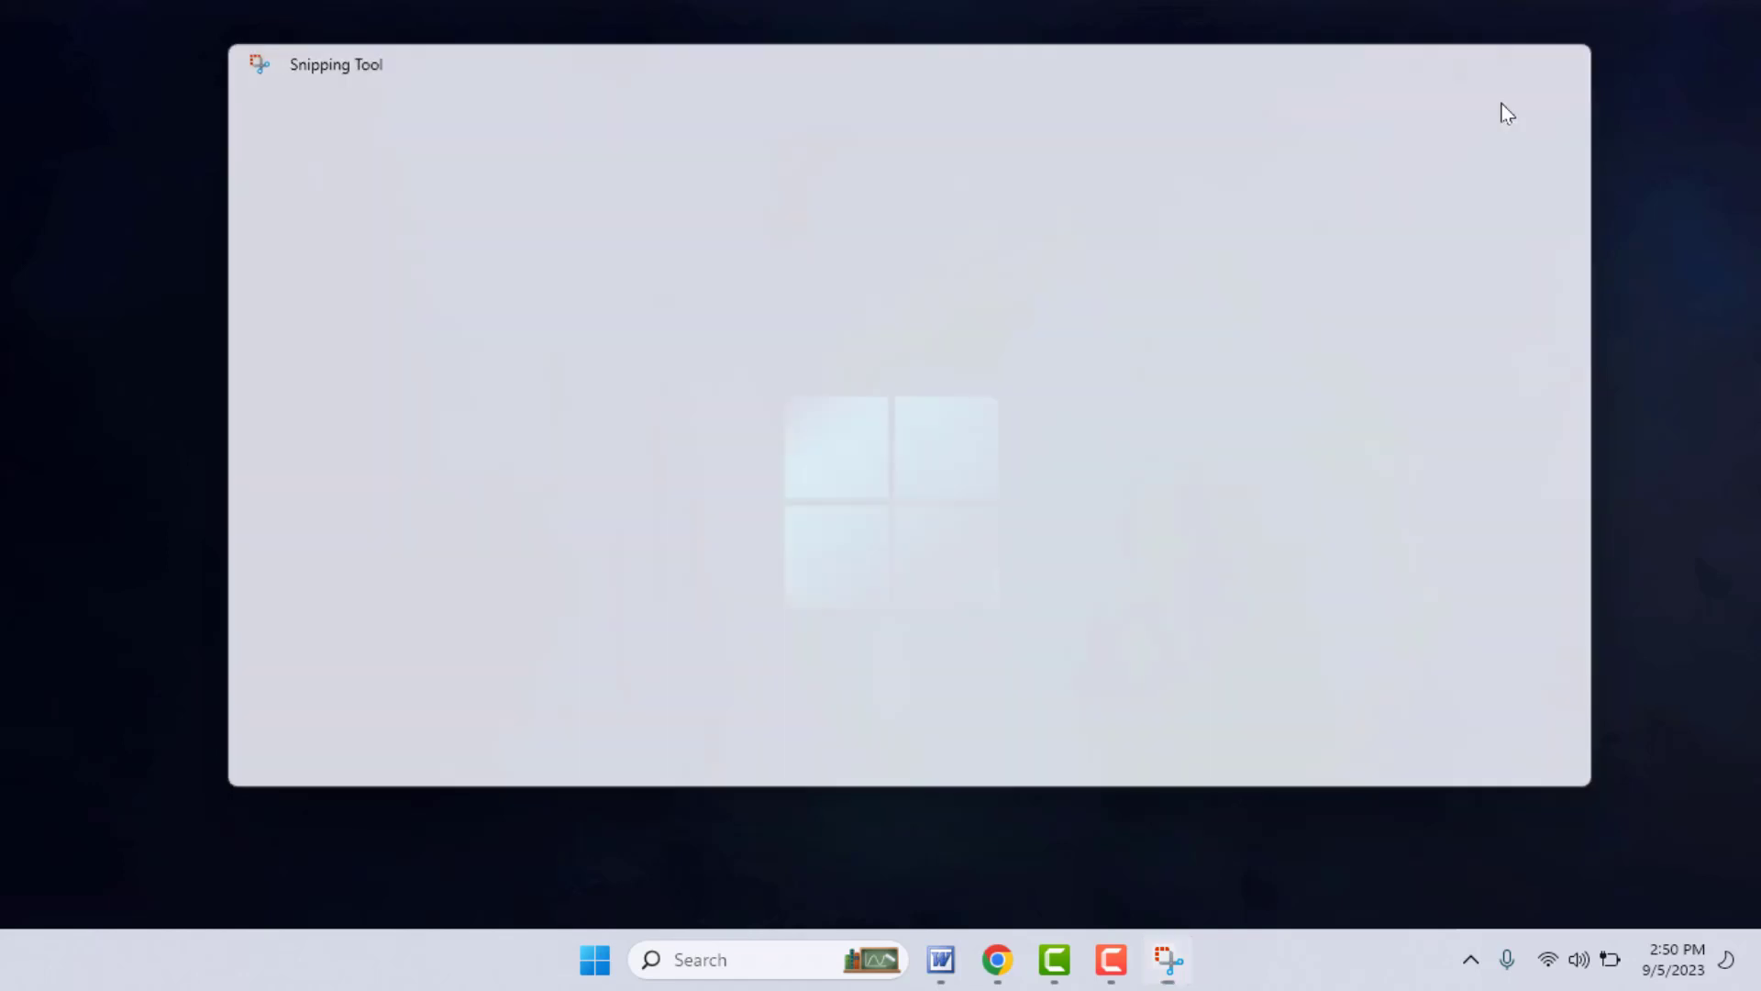